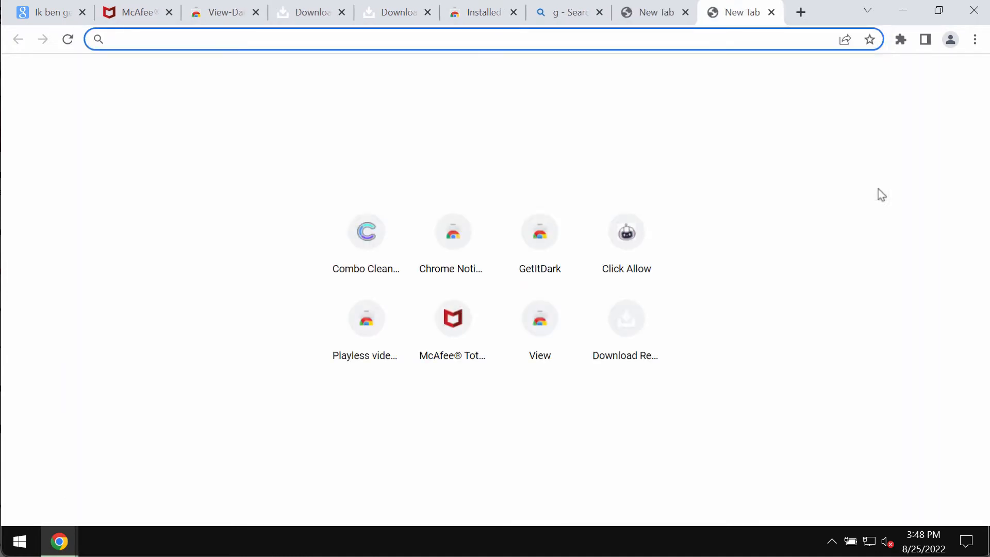
- Enter a search from the new tab's address bar, which routes through barosearch.com
type("barosearch.com/search?s=bsbox&q=iphone")
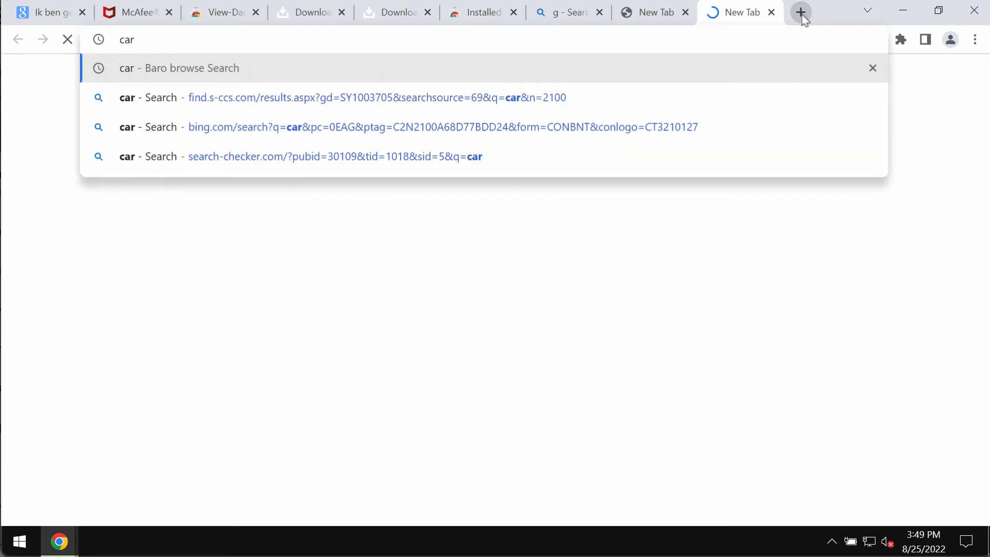
- Load the Bing results page for the car search
left_click(442, 127)
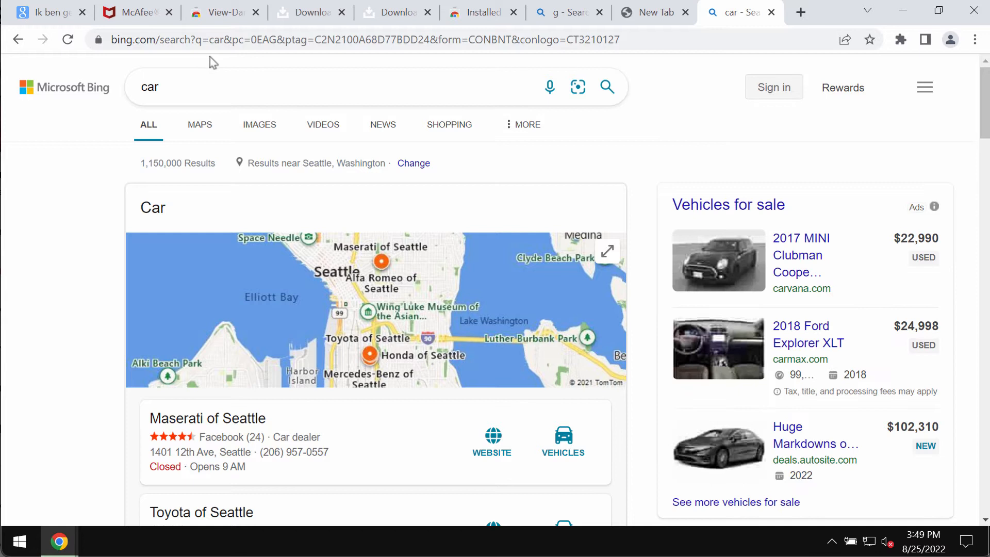
mouse_move(184, 39)
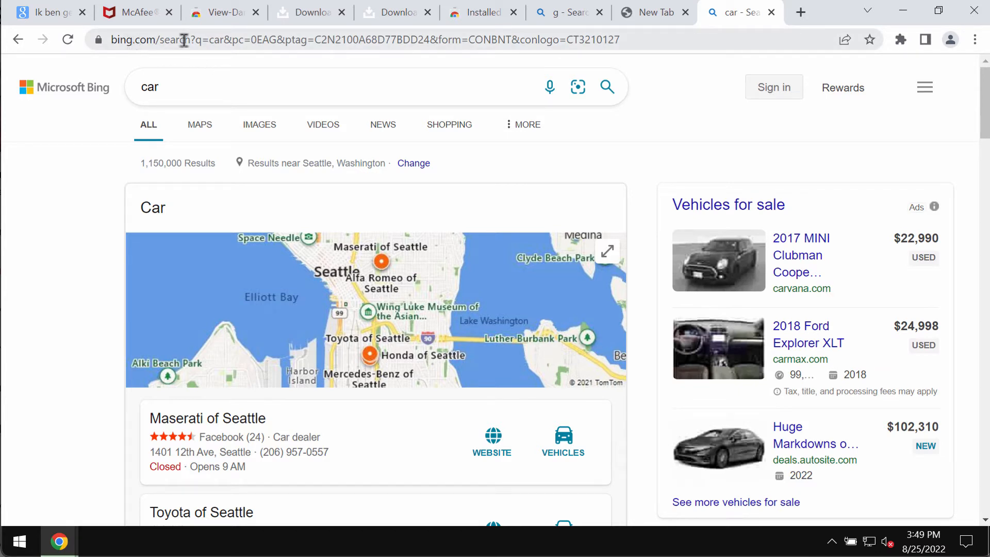
mouse_move(275, 60)
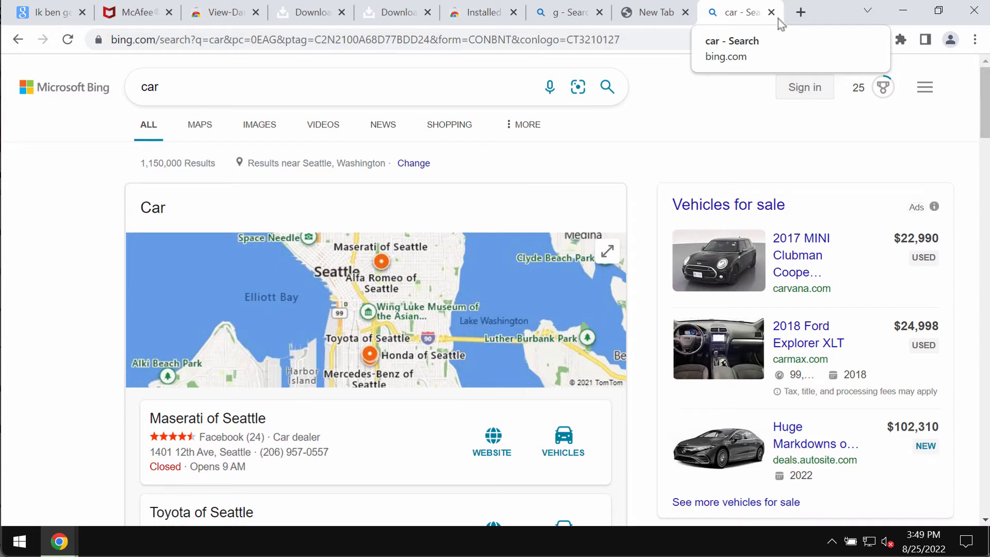
mouse_move(783, 19)
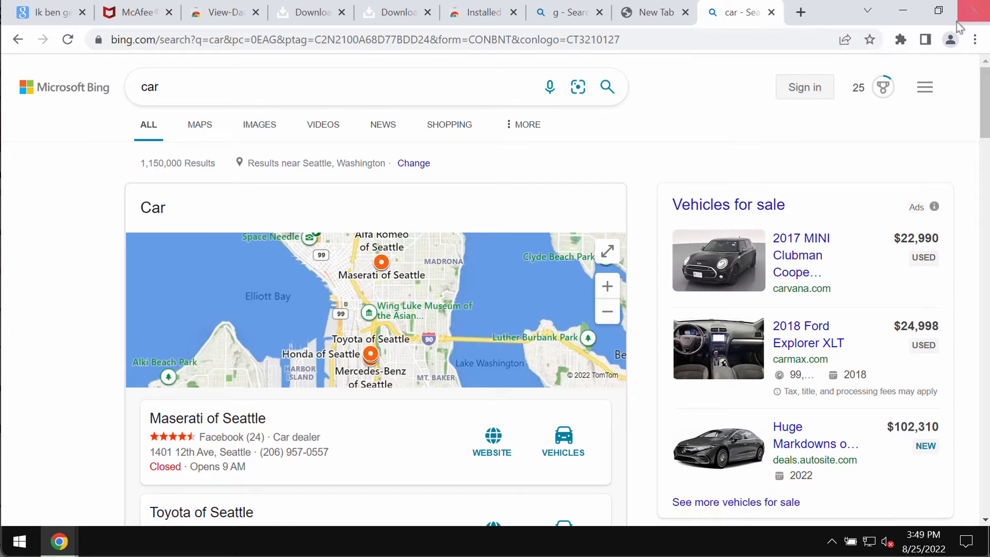
mouse_move(824, 20)
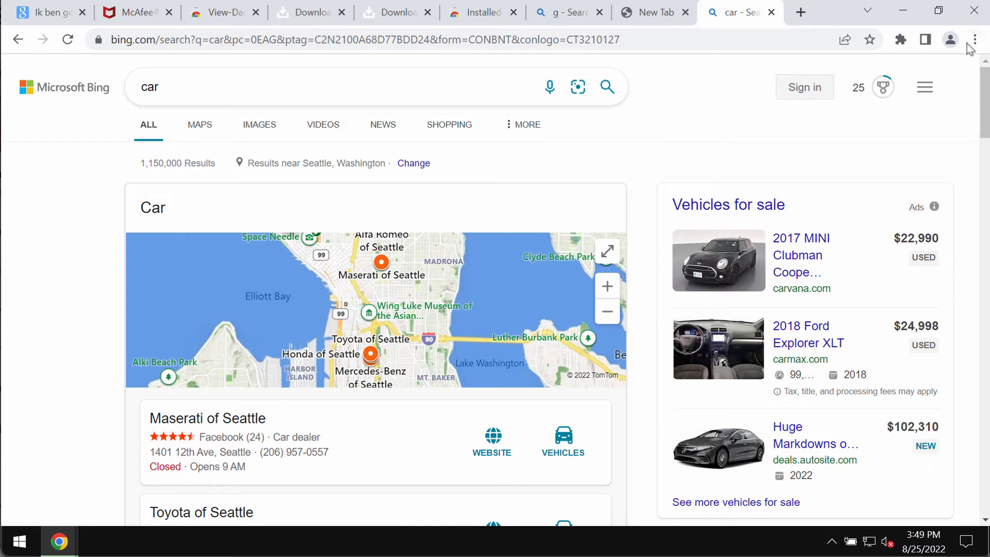
- Switch off the Baro box extension on Chrome's Extensions page
left_click(975, 39)
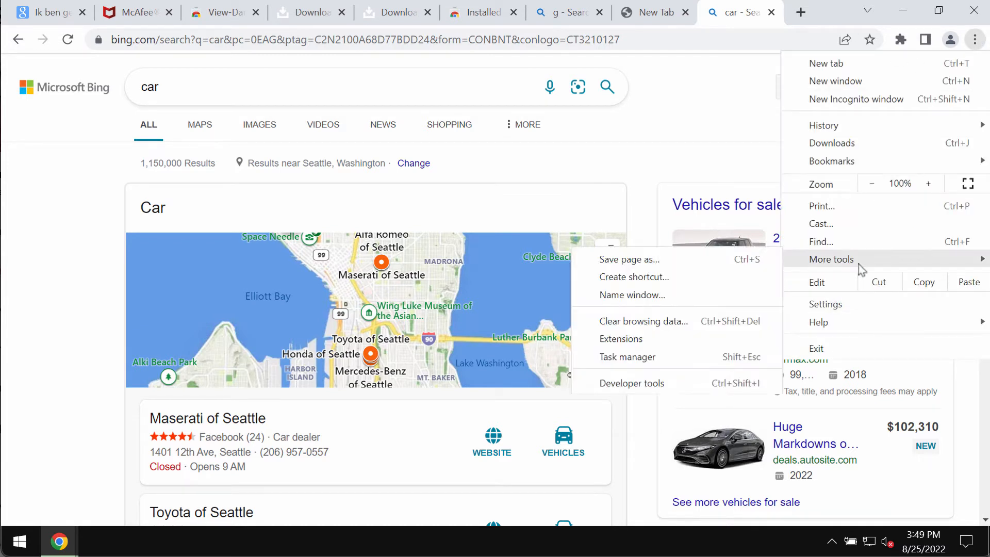
left_click(621, 340)
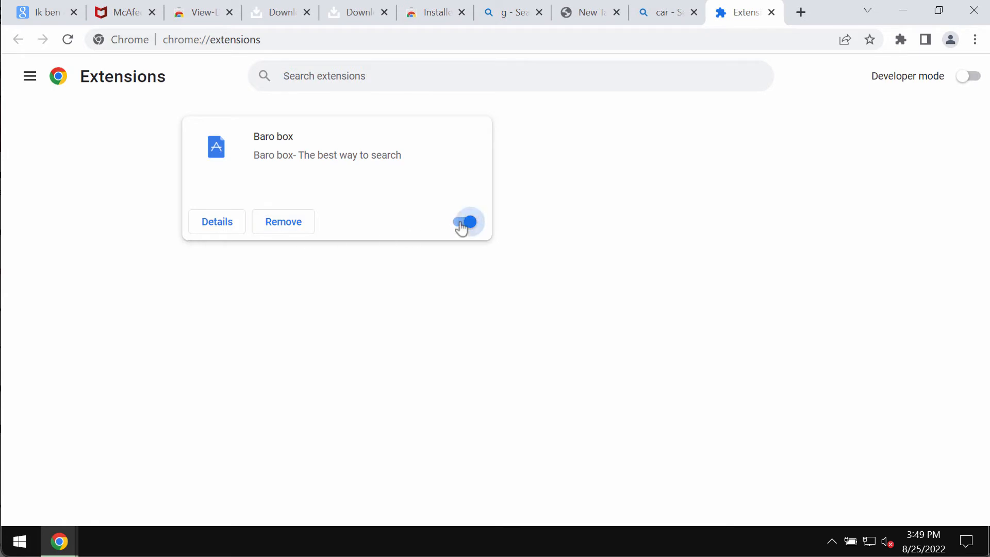
left_click(282, 222)
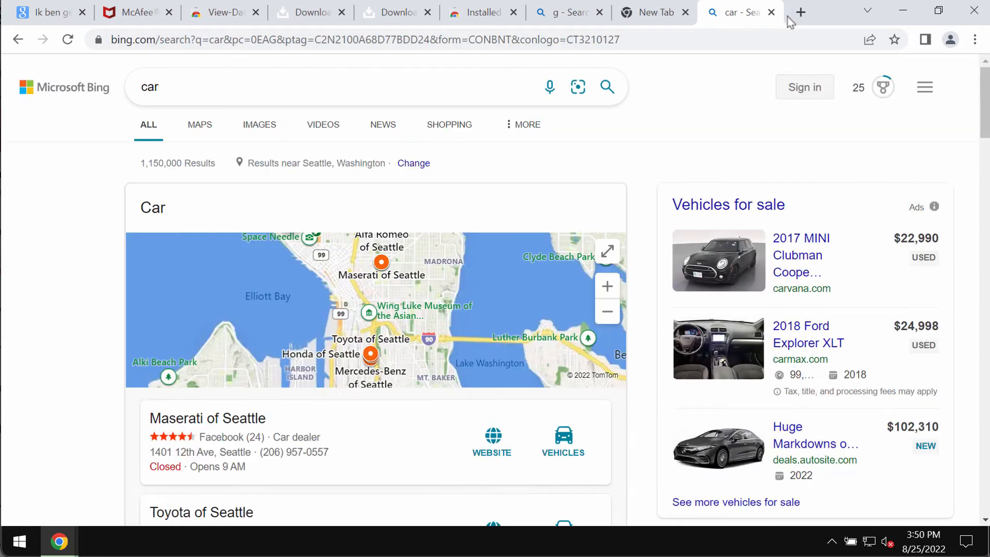
- Close the Chrome window so the Windows desktop is showing
left_click(771, 11)
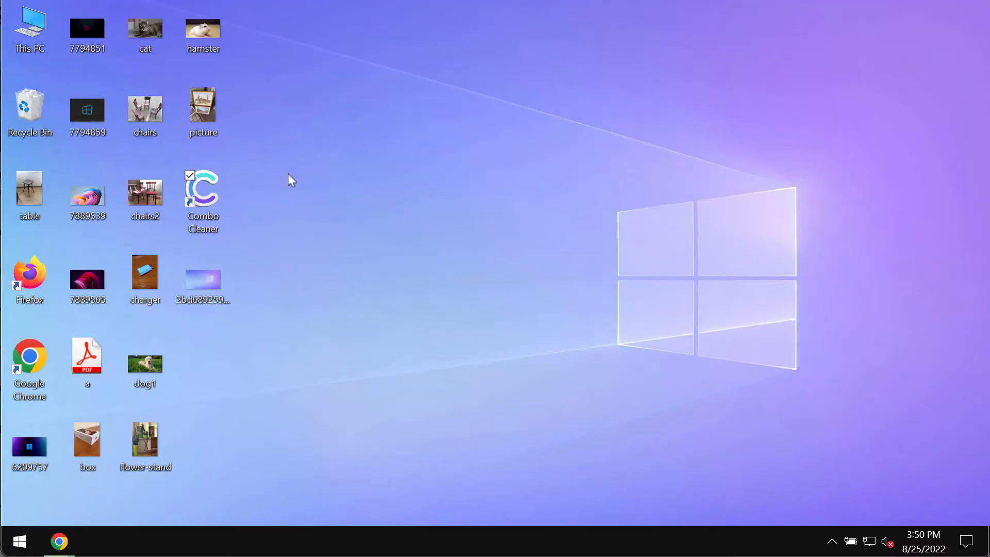
- Launch Combo Cleaner from the desktop and start a Quick Scan for malware
double_click(203, 186)
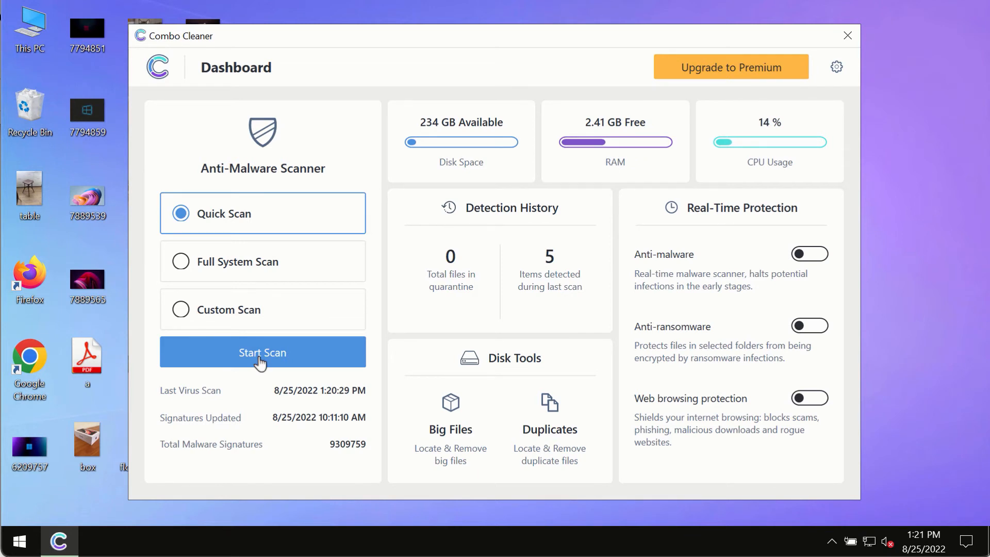
mouse_move(283, 361)
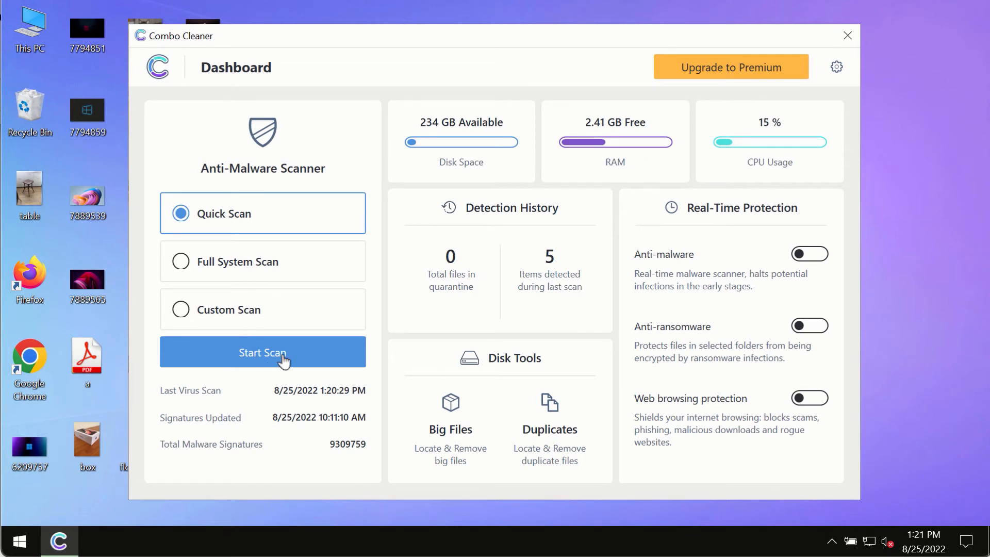
left_click(262, 353)
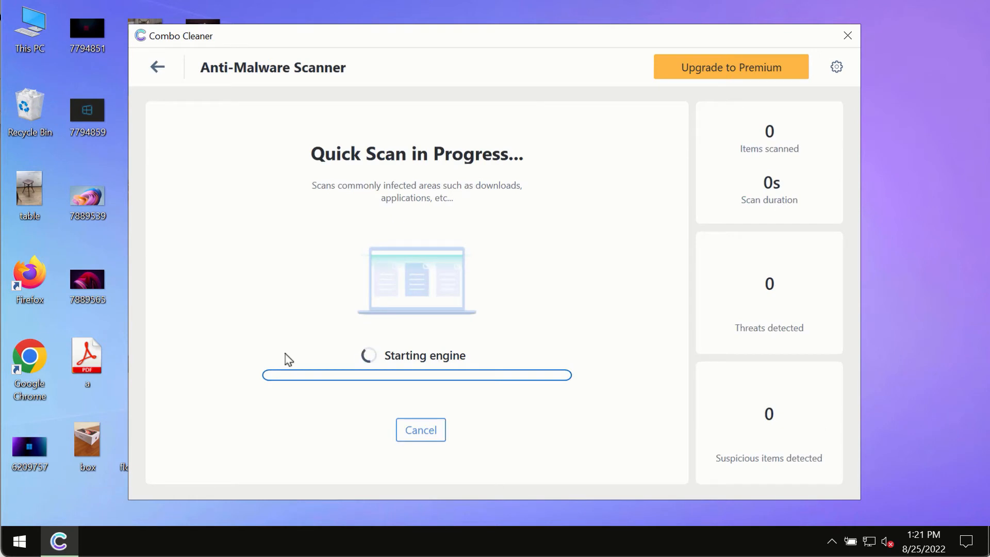
left_click(156, 67)
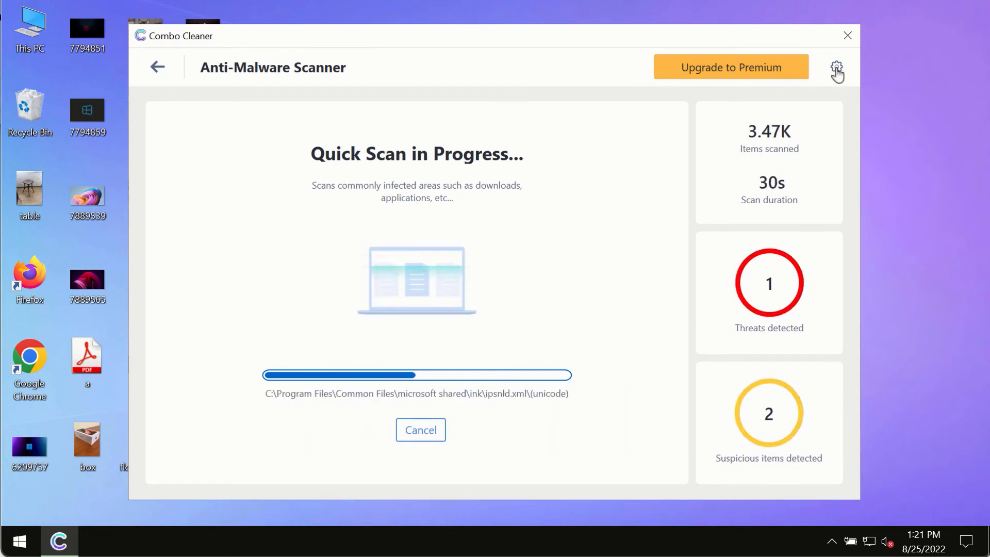
- Show the Anti-Ransomware section of Combo Cleaner's Settings
left_click(837, 67)
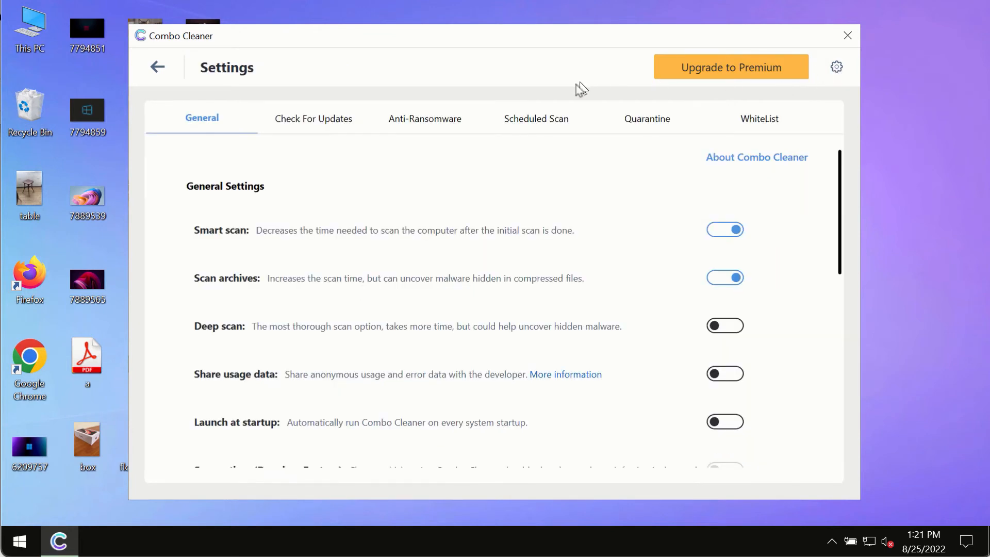
mouse_move(509, 43)
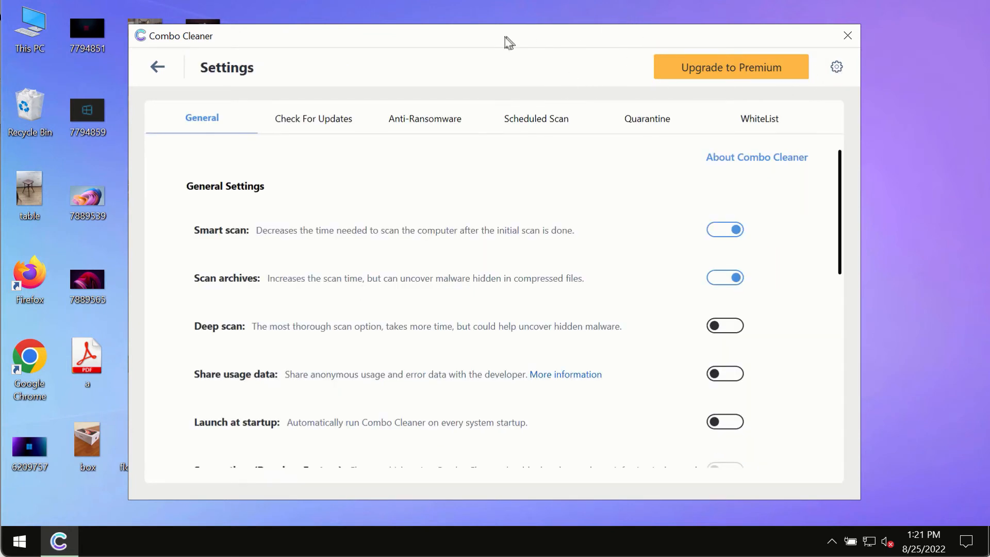
left_click(425, 118)
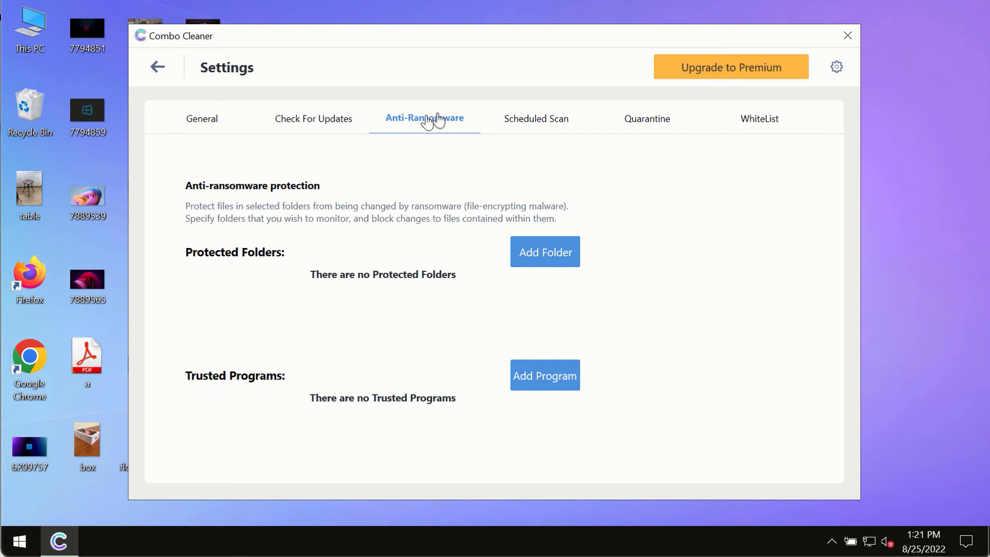
mouse_move(362, 196)
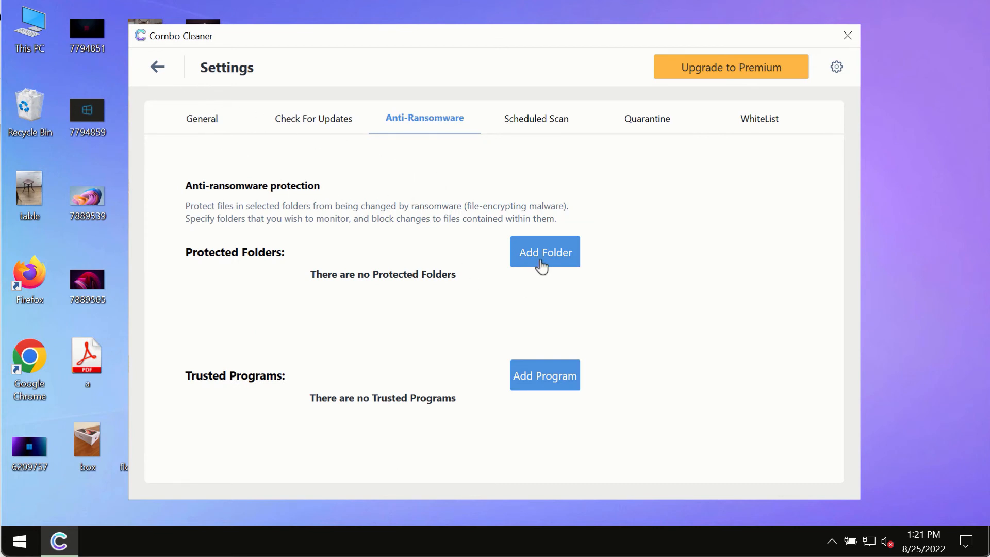
mouse_move(461, 246)
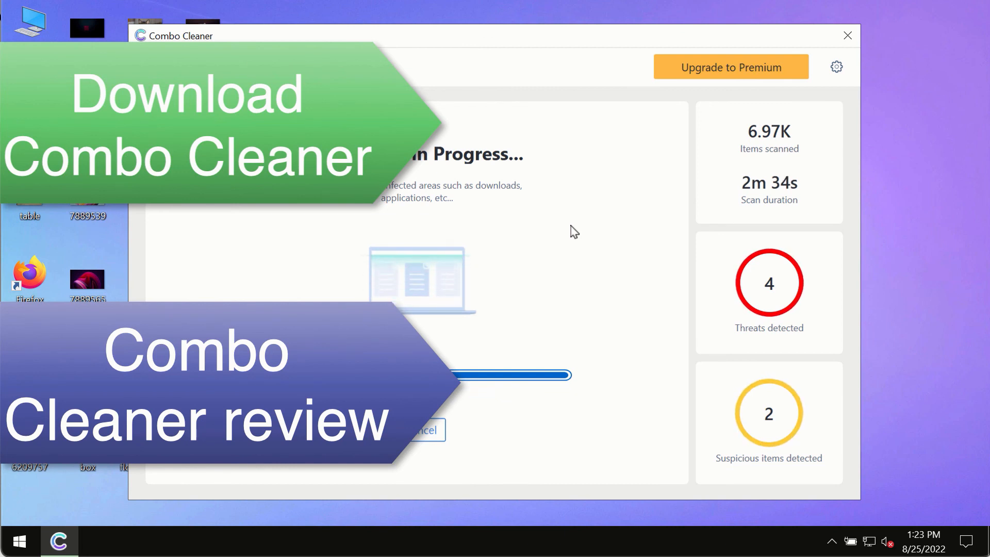
mouse_move(617, 209)
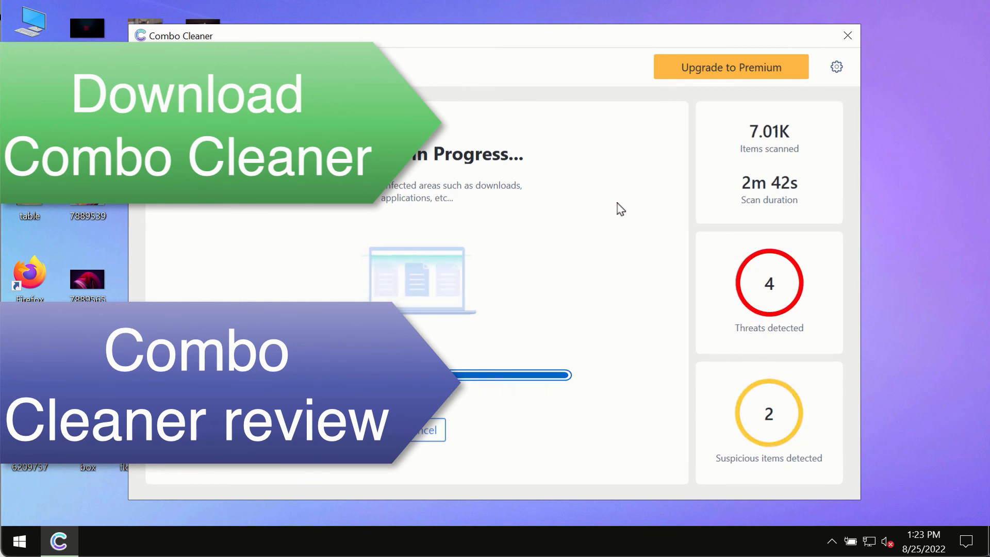
mouse_move(616, 206)
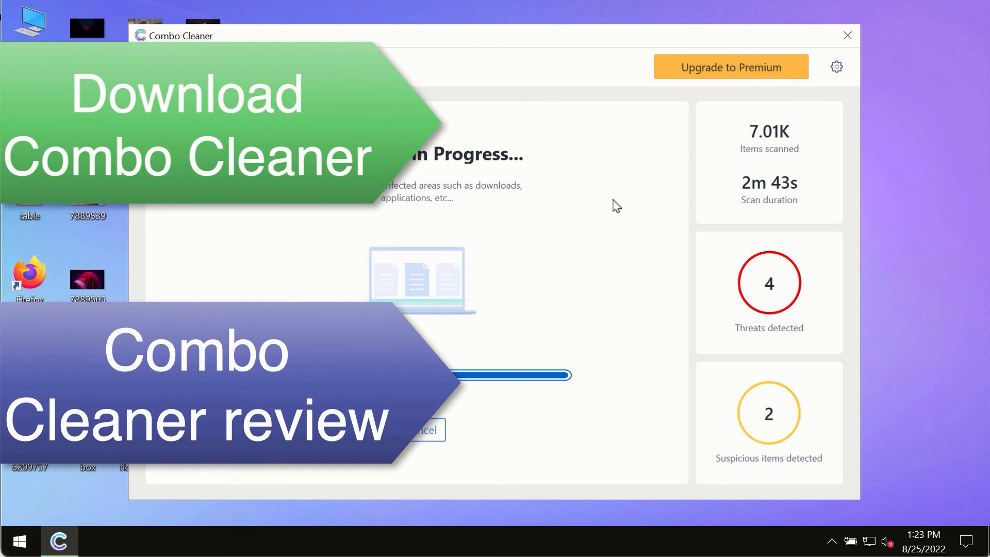